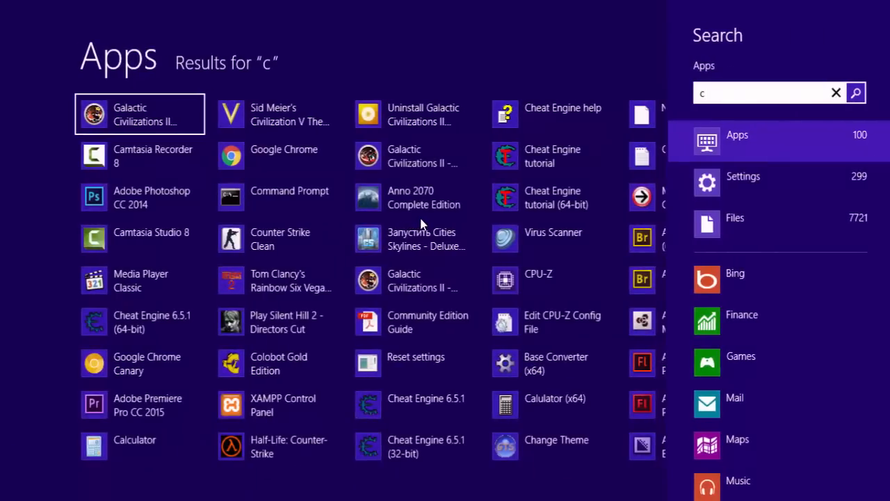
Search 'cmd' on the Start screen and launch an administrator Command Prompt
type("md")
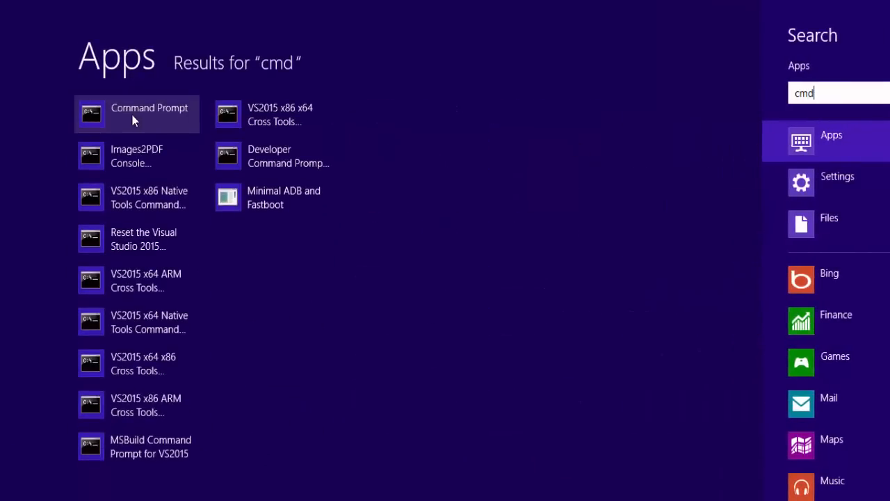
left_click(137, 114)
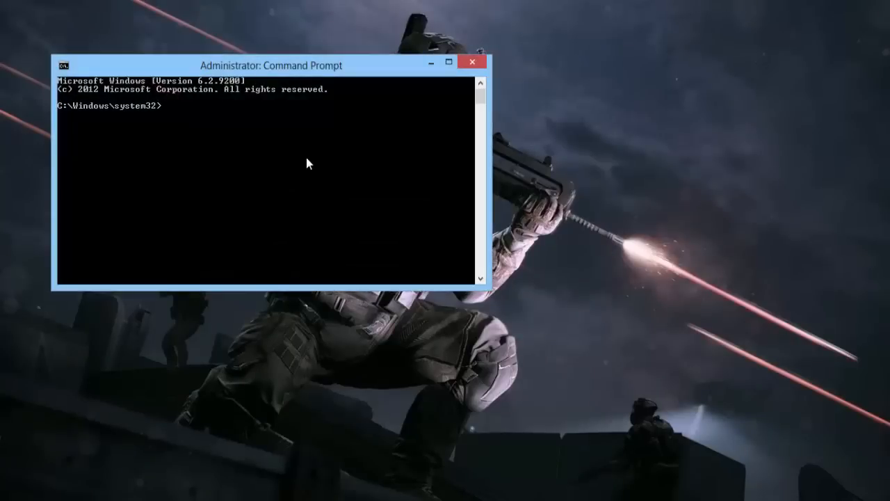
Run sfc /scannow to begin verifying the system files
type("sfc /")
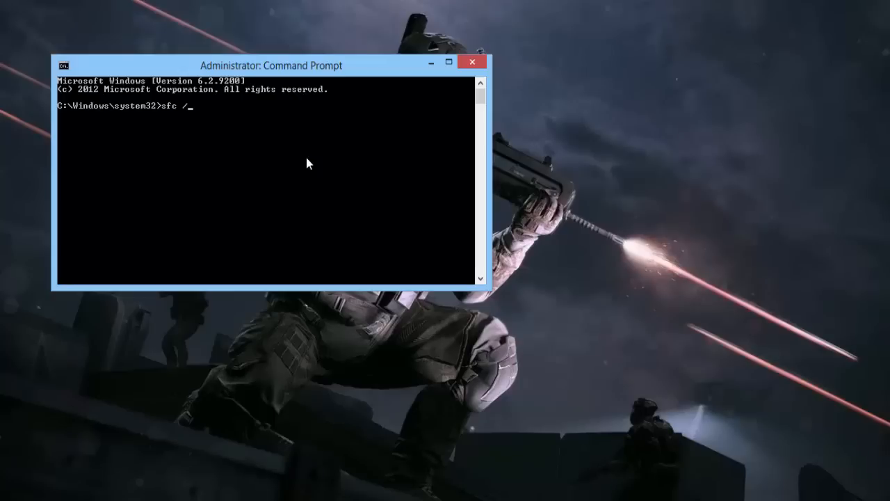
type("scan")
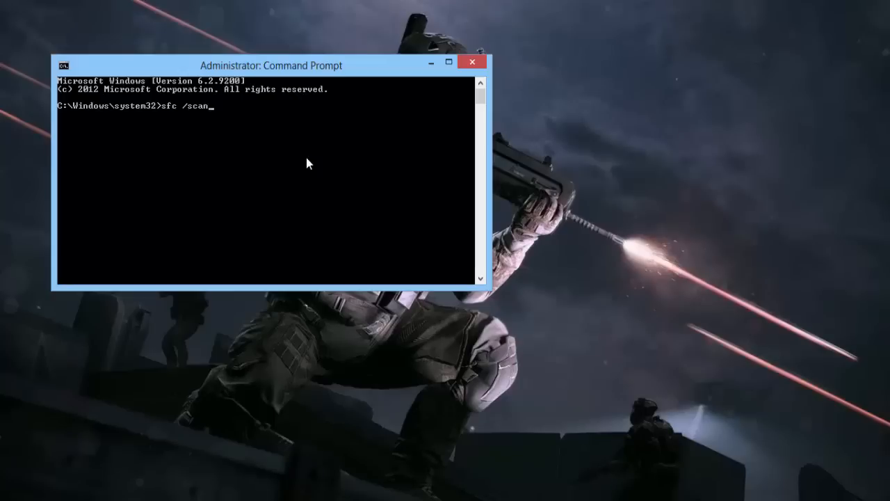
type("now")
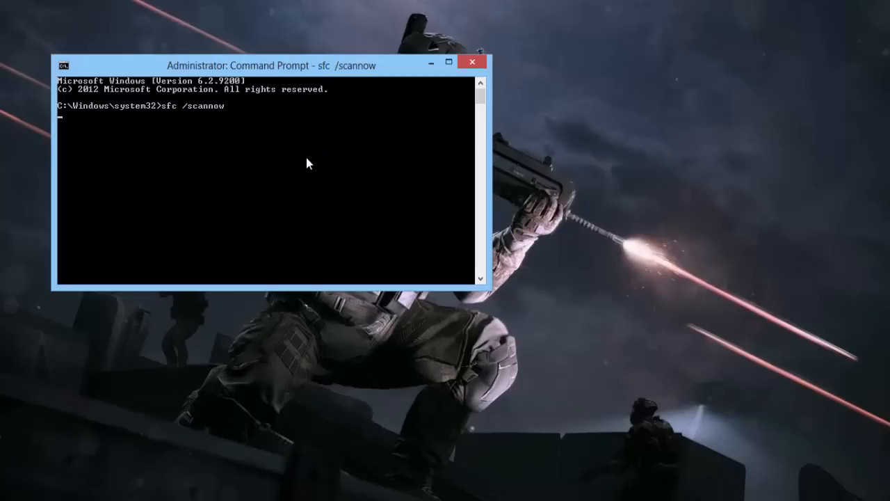
key("enter")
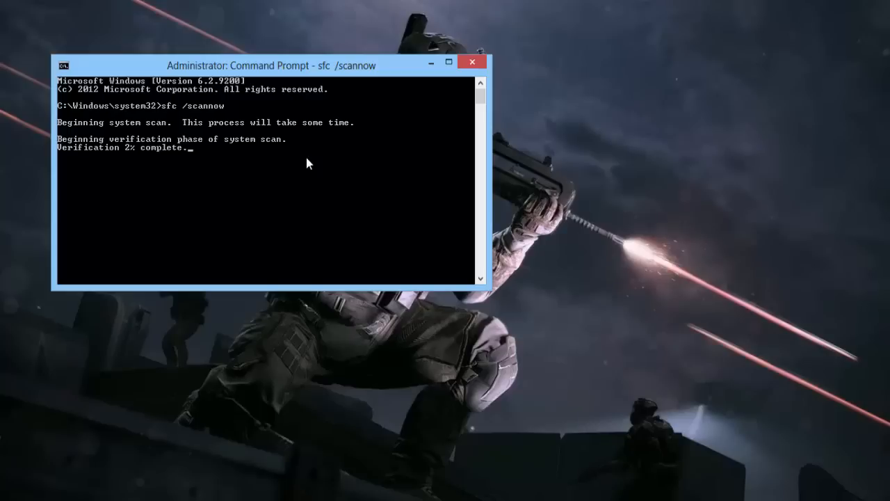
mouse_move(310, 199)
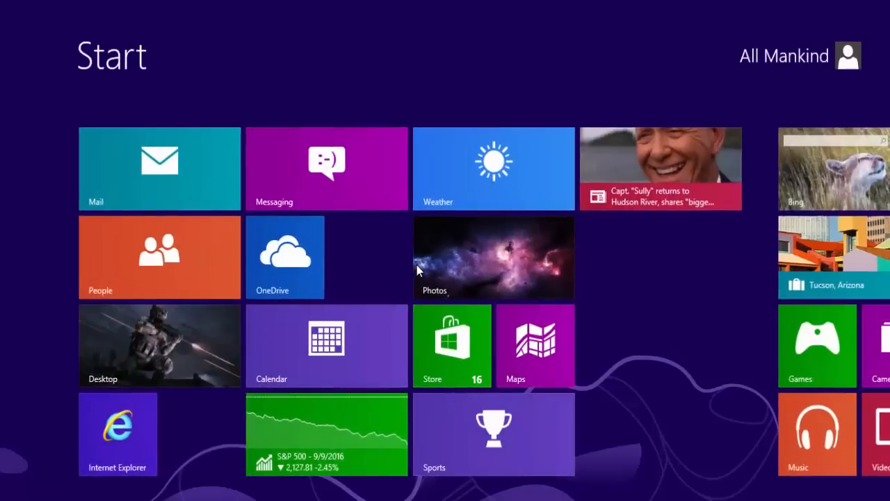
Search 'veri' on the Start screen to launch Driver Verifier Manager
type("veri")
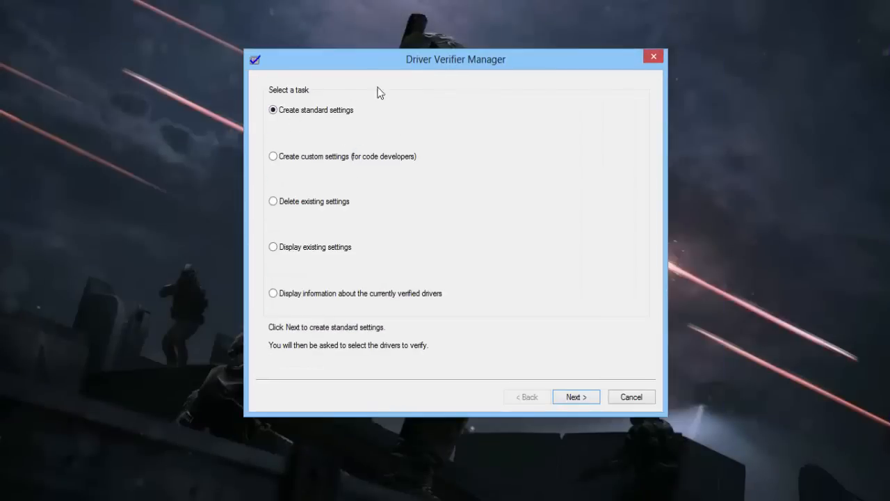
Keep standard settings and have the verifier automatically select unsigned drivers
left_click(576, 397)
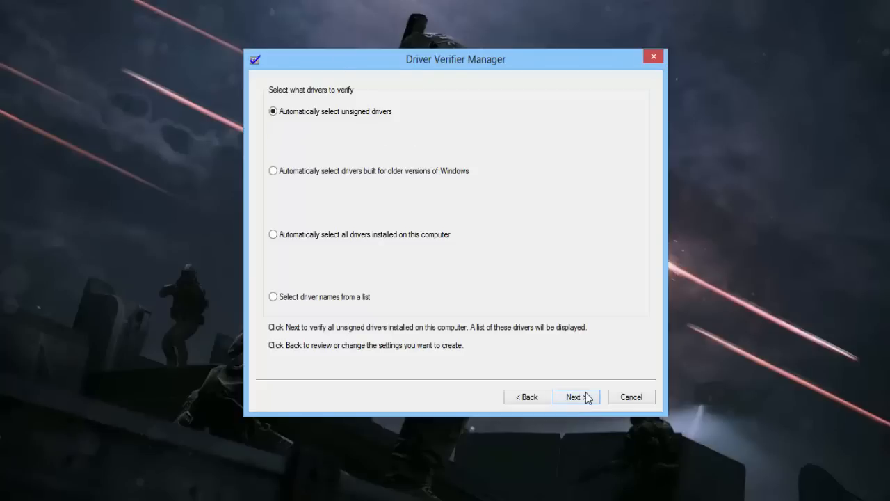
left_click(576, 397)
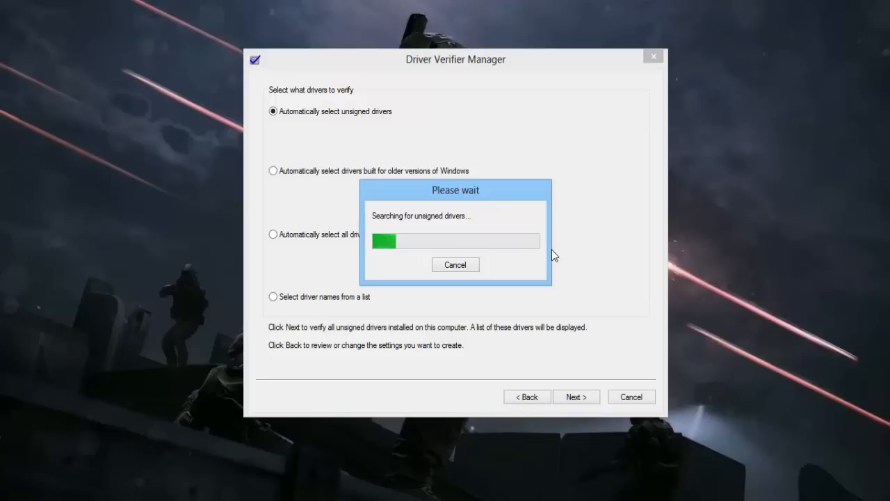
mouse_move(455, 239)
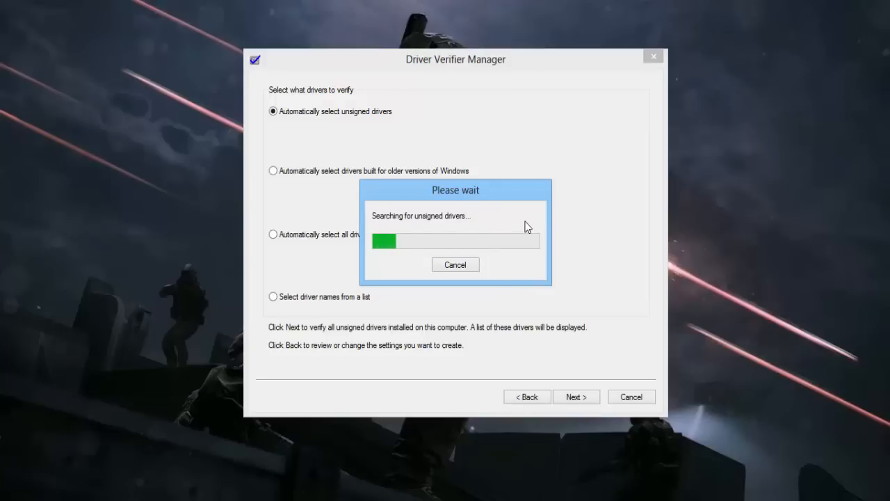
mouse_move(485, 255)
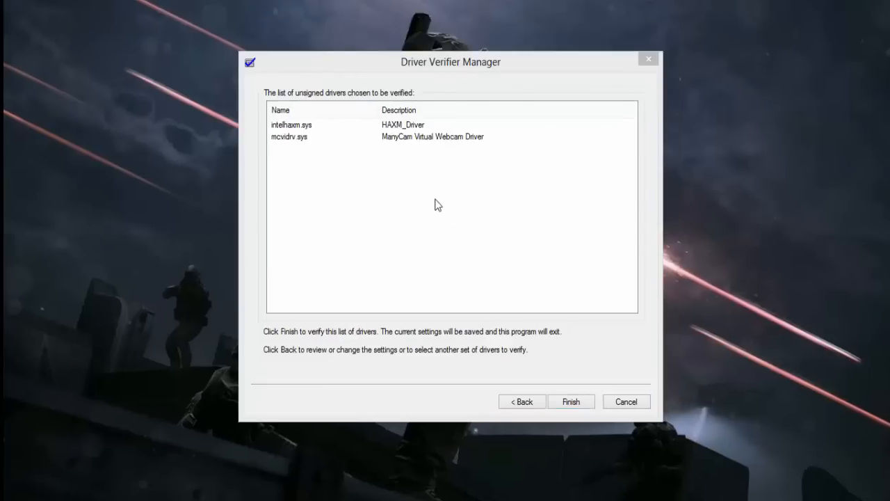
mouse_move(369, 133)
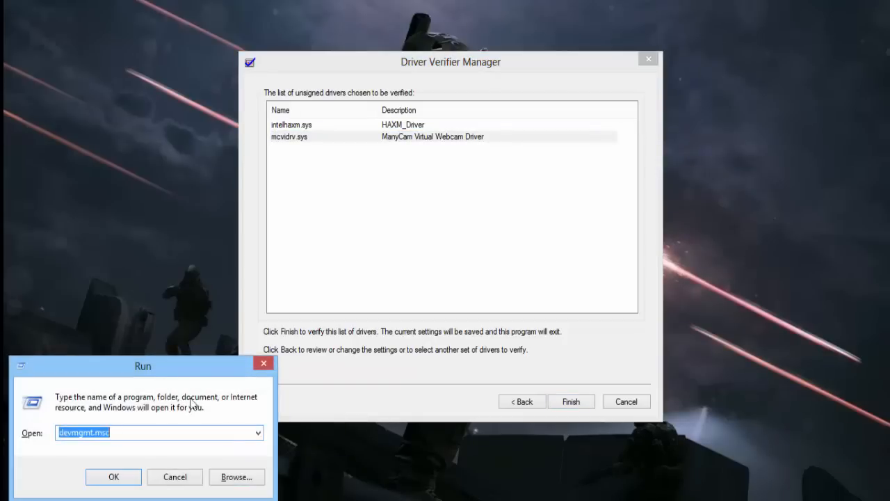
Centre the Run dialog and launch Device Manager with devmgmt.msc
left_click_drag(142, 366, 583, 234)
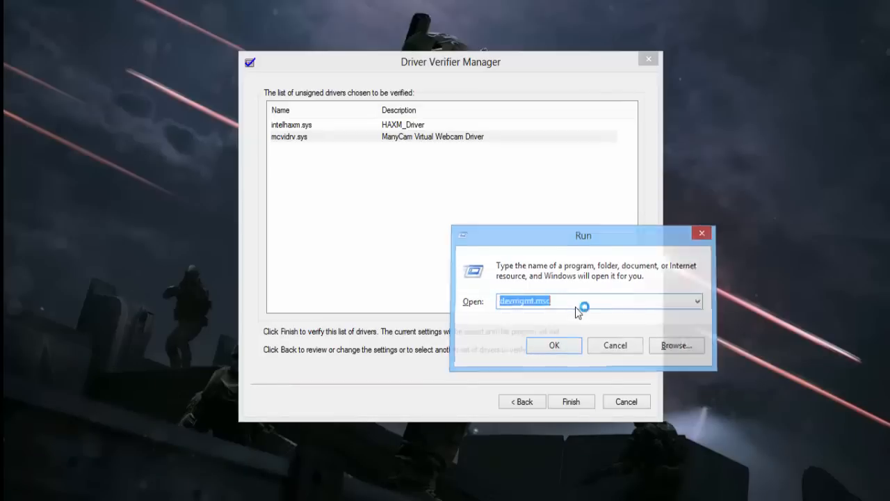
left_click(554, 345)
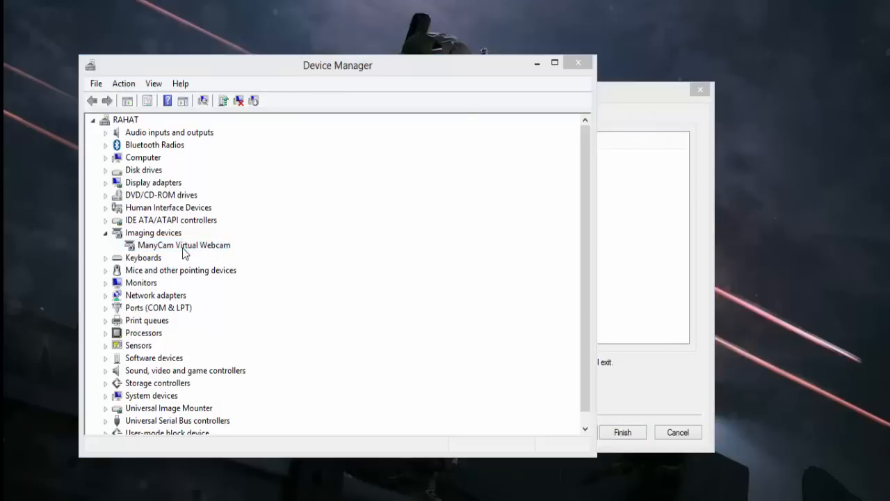
Uninstall ManyCam Virtual Webcam with its driver software deleted, declining the restart
double_click(184, 245)
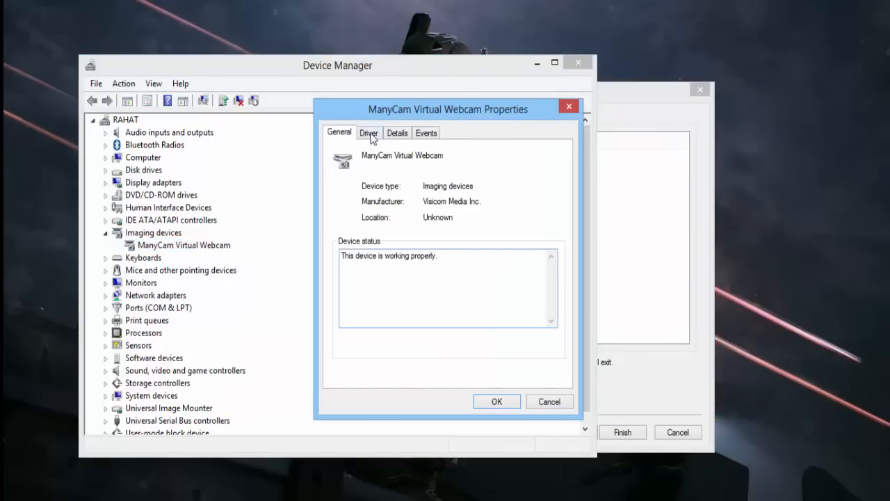
left_click(369, 132)
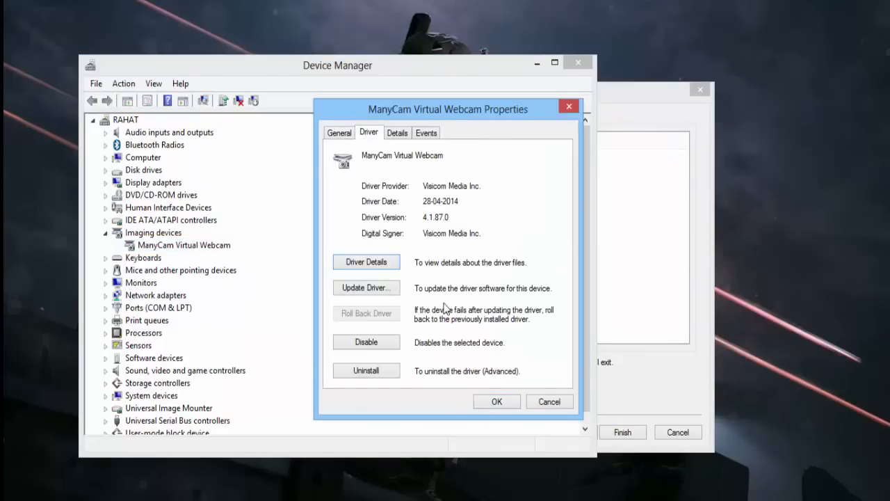
mouse_move(337, 329)
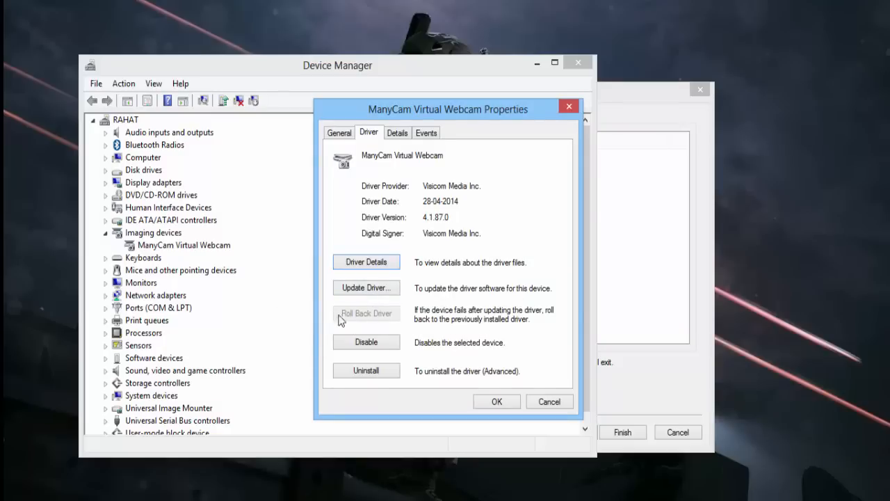
mouse_move(387, 370)
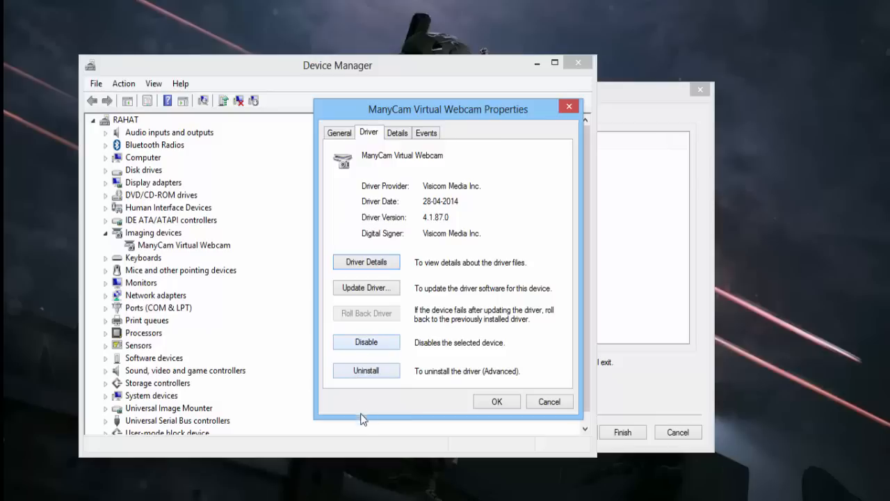
left_click(366, 370)
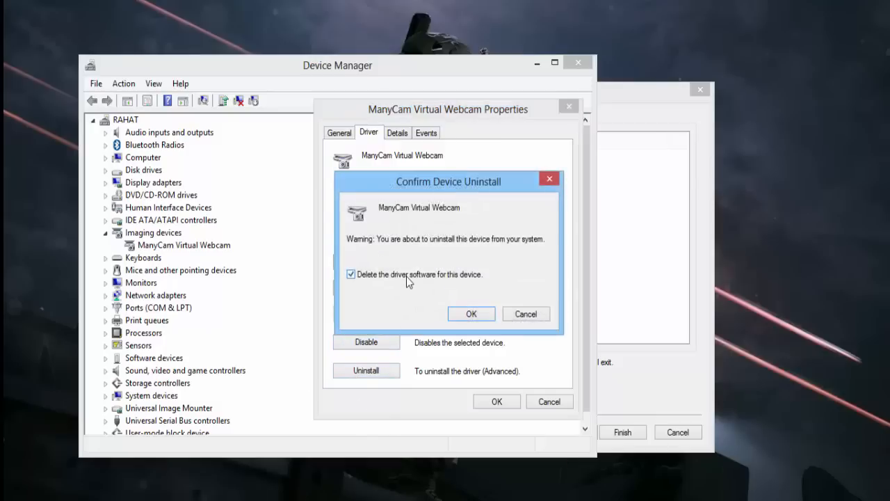
left_click(471, 315)
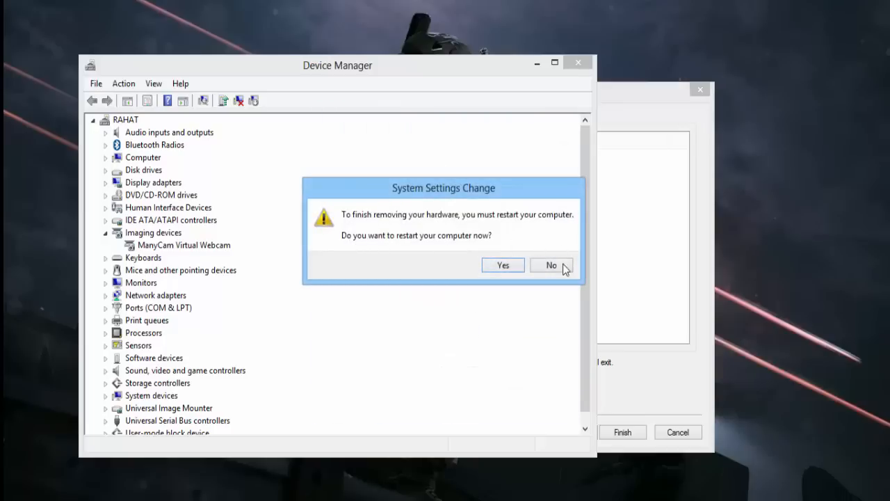
mouse_move(415, 225)
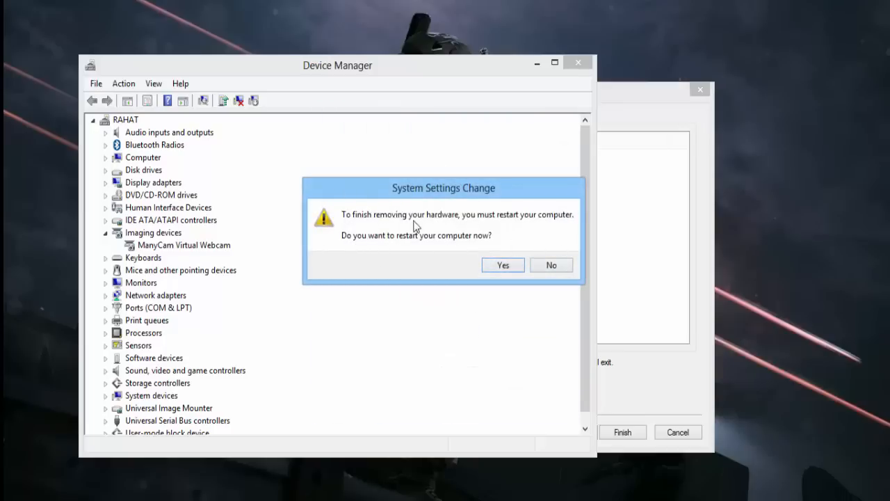
mouse_move(551, 264)
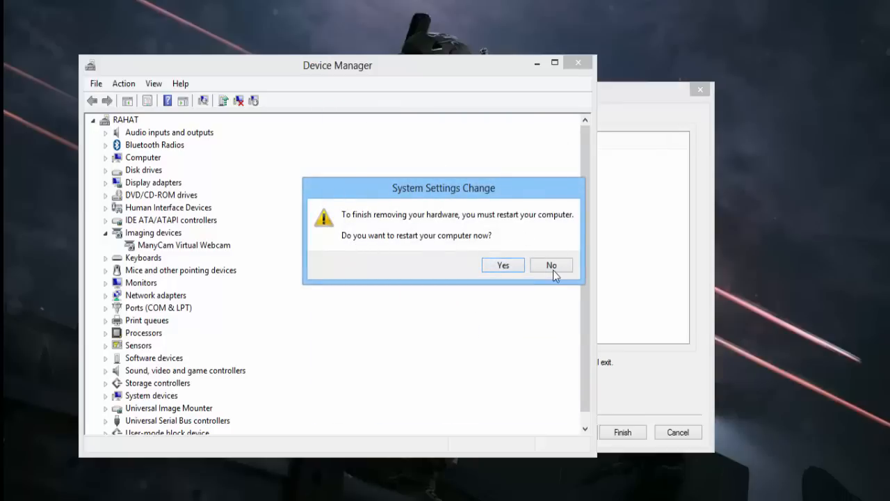
left_click(550, 264)
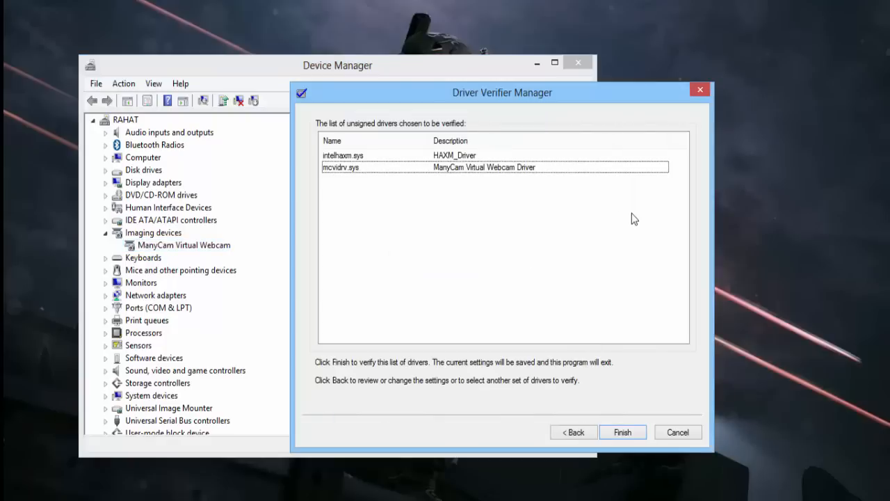
mouse_move(551, 297)
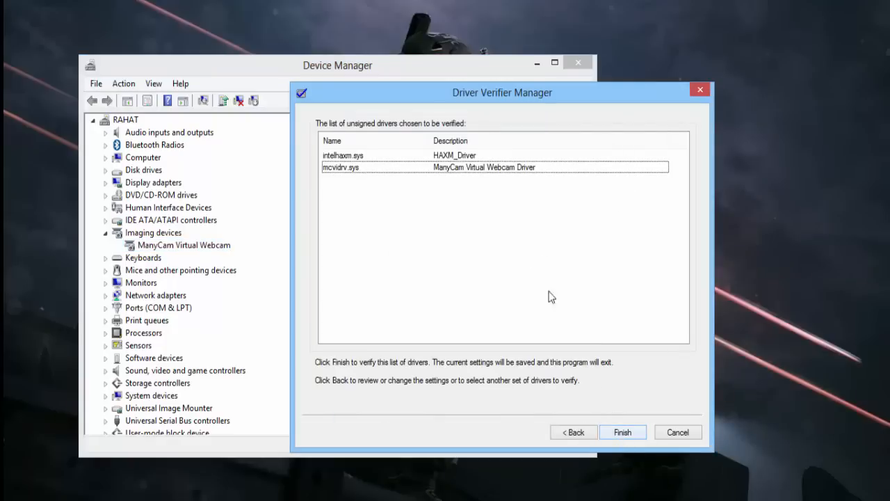
Exit the Driver Verifier Manager wizard after reviewing the unsigned driver list
left_click(622, 431)
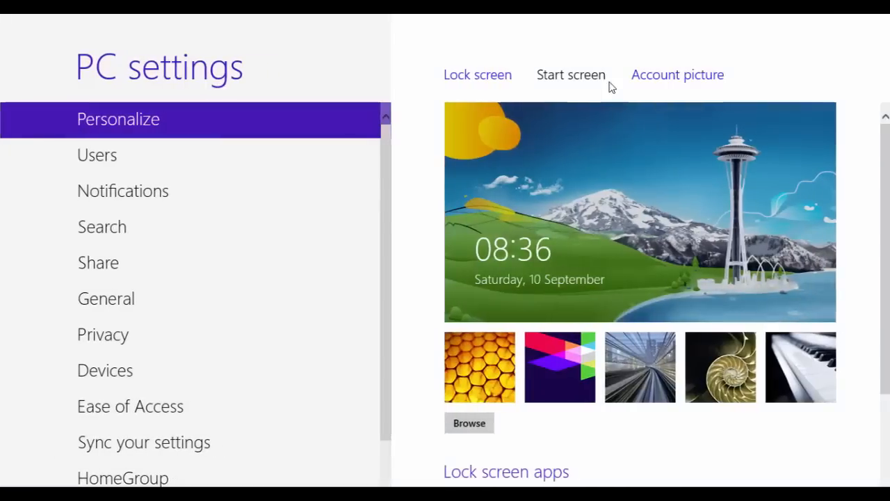
Switch PC settings to the Windows Update section showing pending updates
left_click(477, 75)
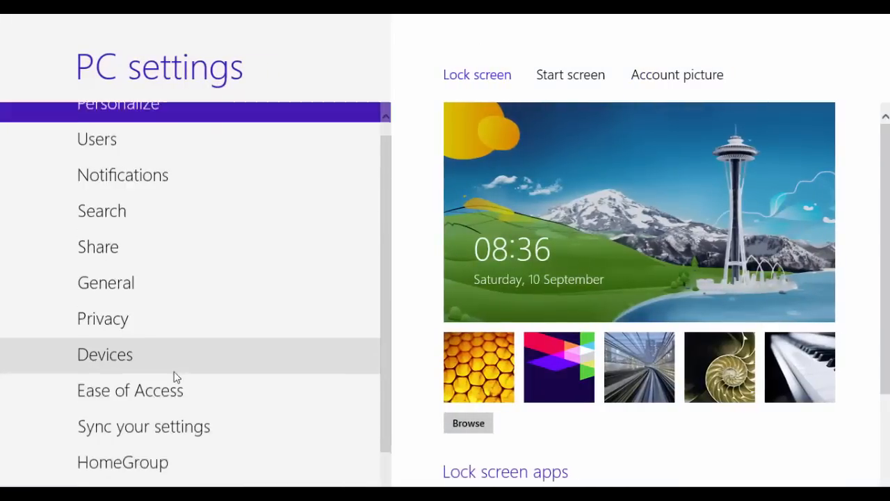
left_click(142, 443)
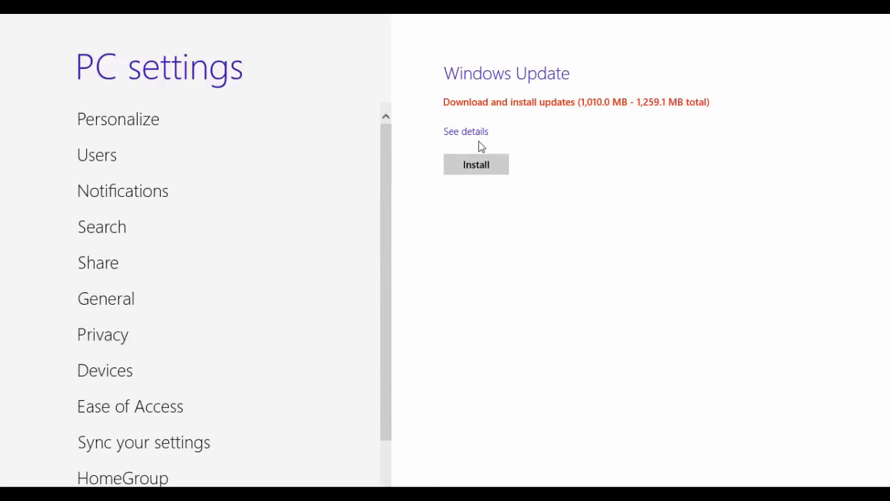
mouse_move(521, 312)
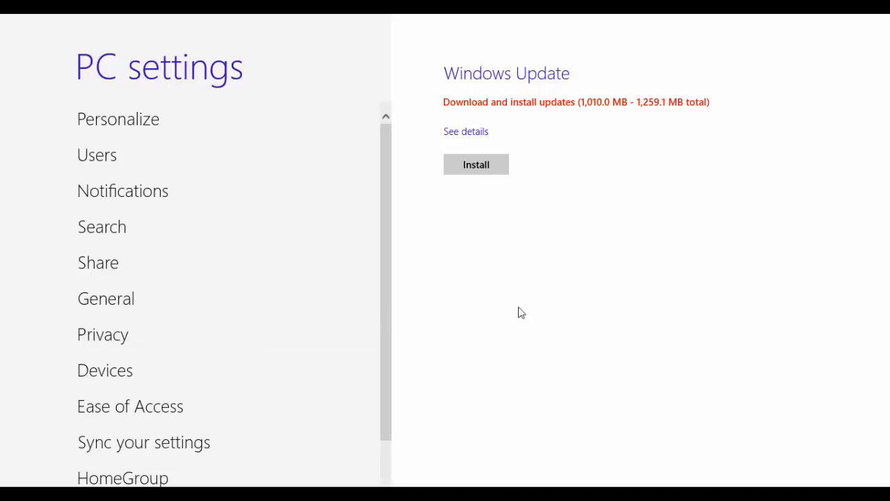
mouse_move(624, 98)
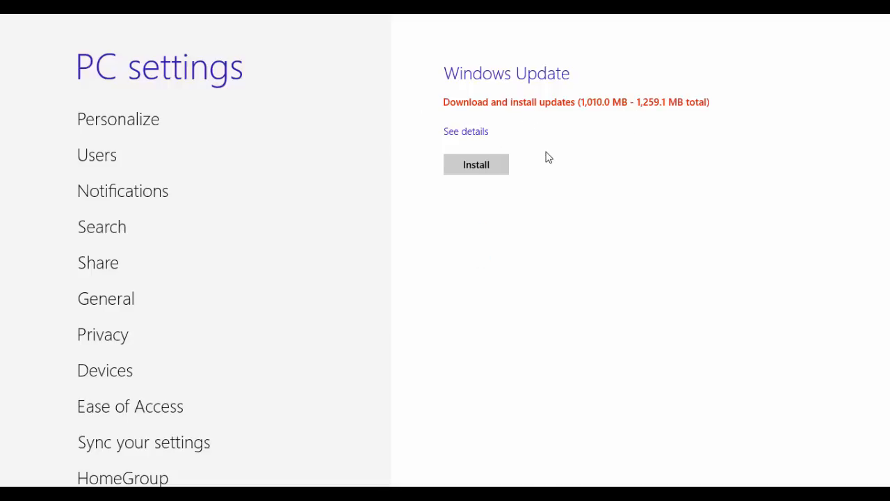
Install the pending updates, accepting the Office File Validation Add-in licence
left_click(475, 164)
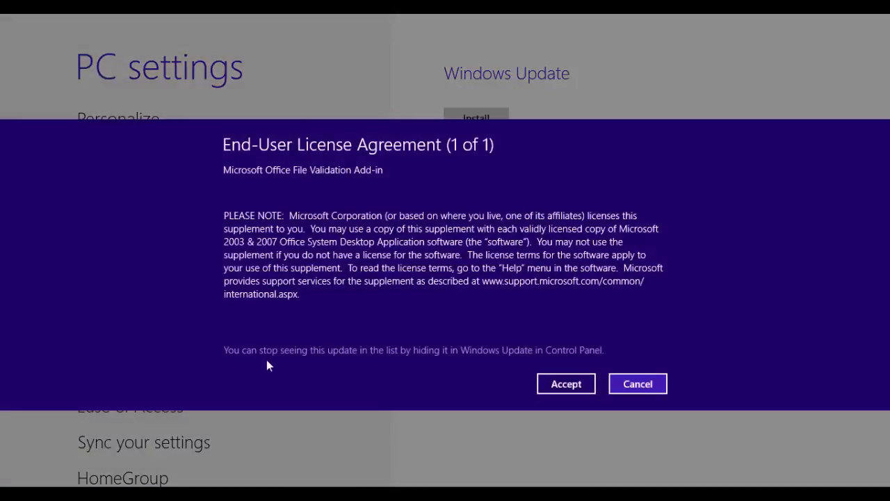
left_click(565, 384)
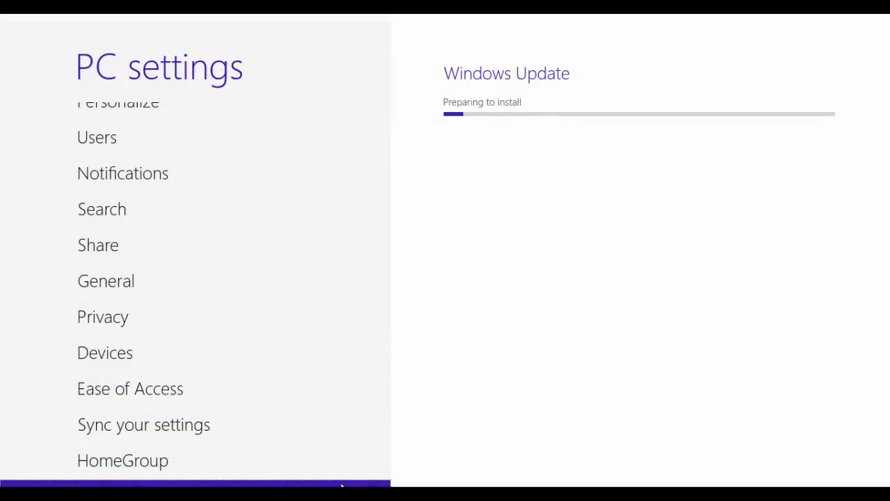
mouse_move(531, 92)
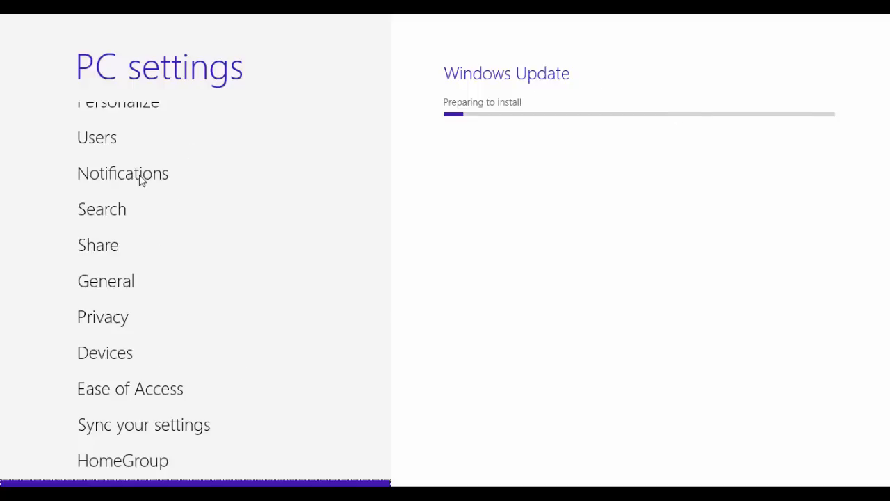
mouse_move(142, 434)
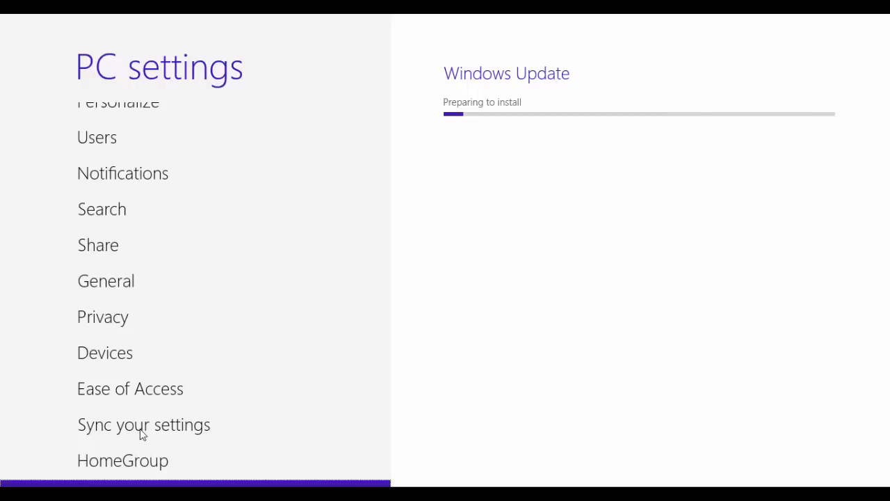
mouse_move(467, 125)
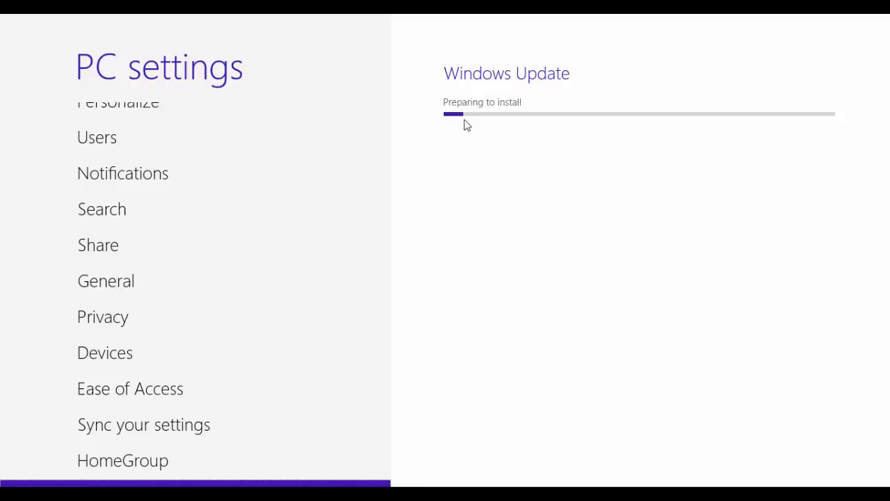